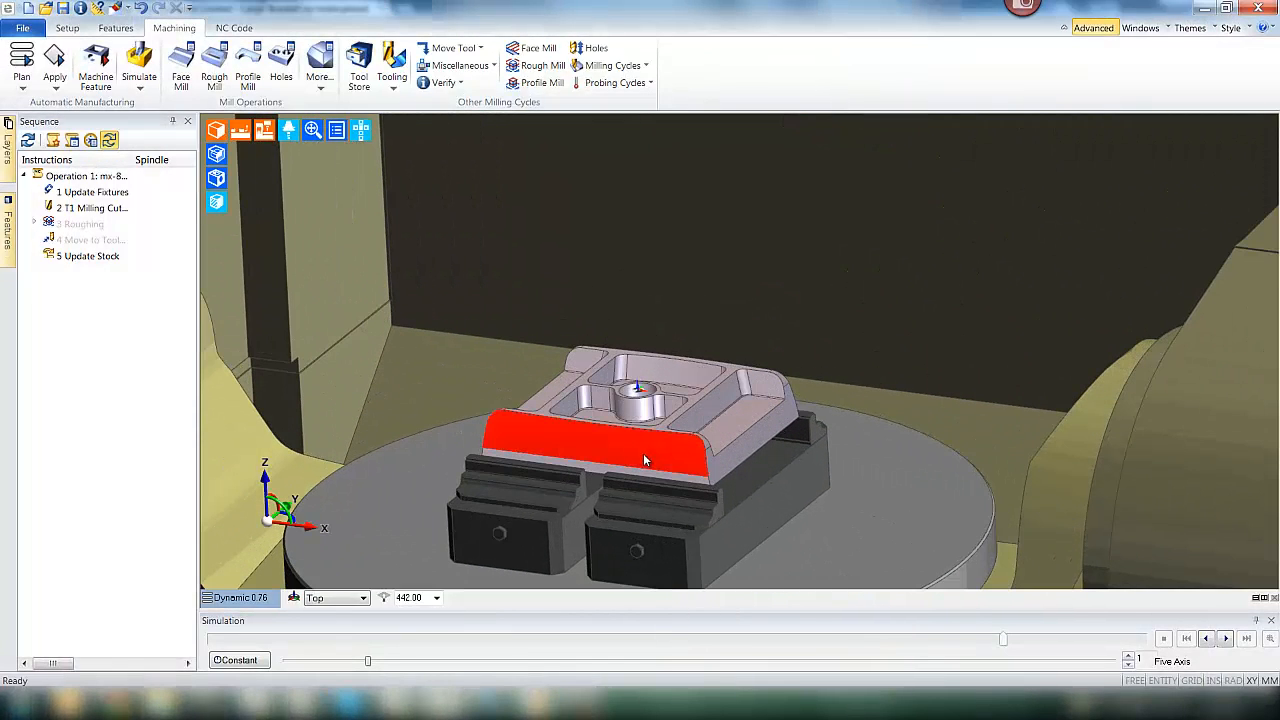
mouse_move(645, 460)
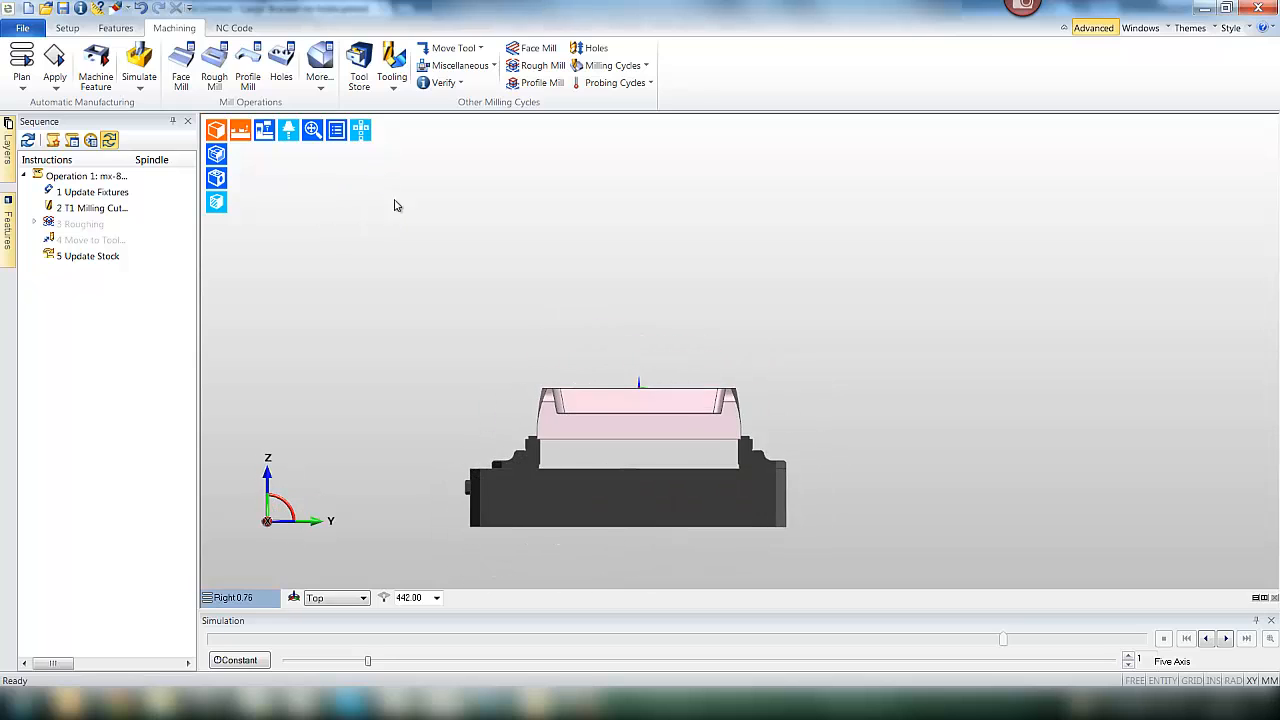
Step: Start a Five Axis Finishing cycle and pick the bracket's curved top face as drive geometry
scroll("up", 3)
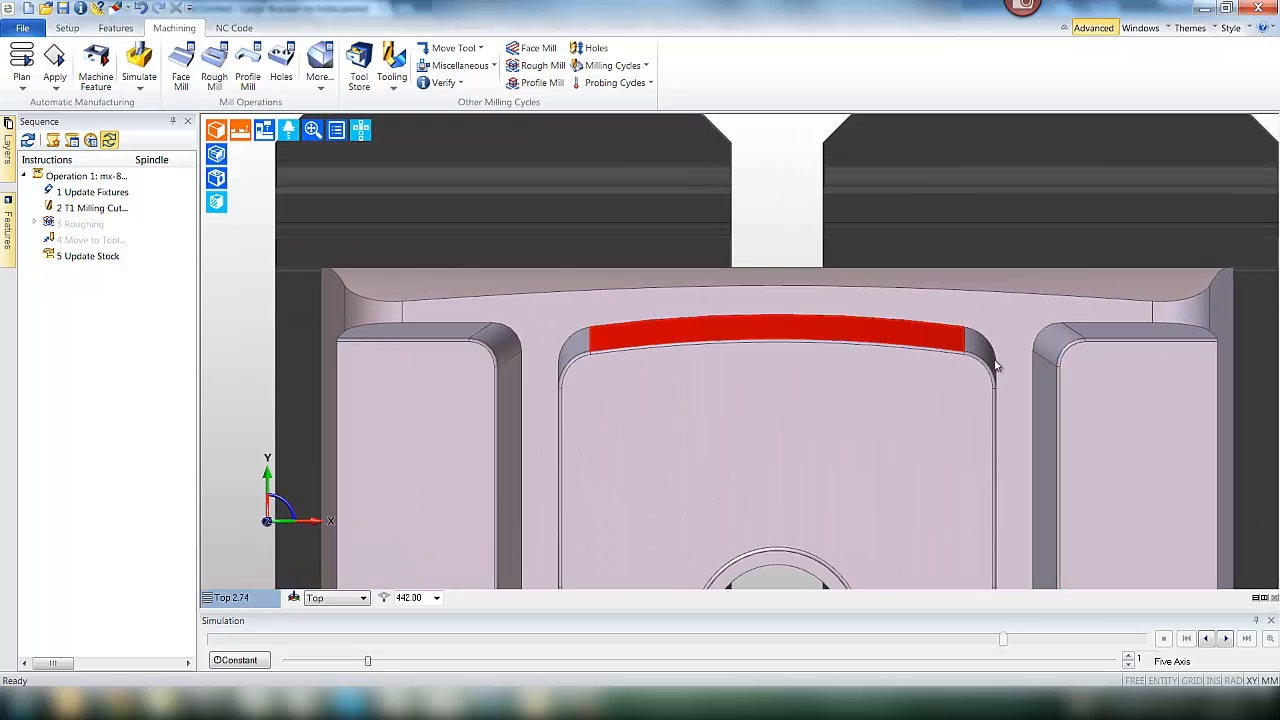
scroll("down", 3)
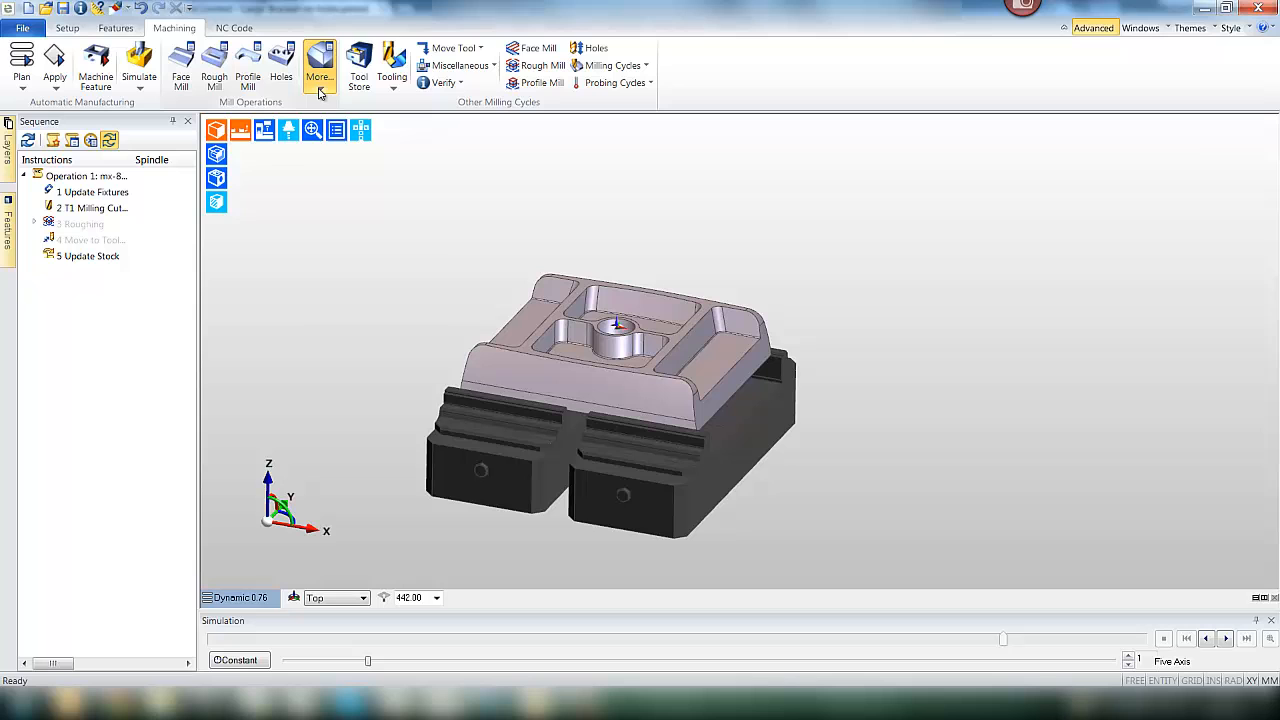
left_click(319, 76)
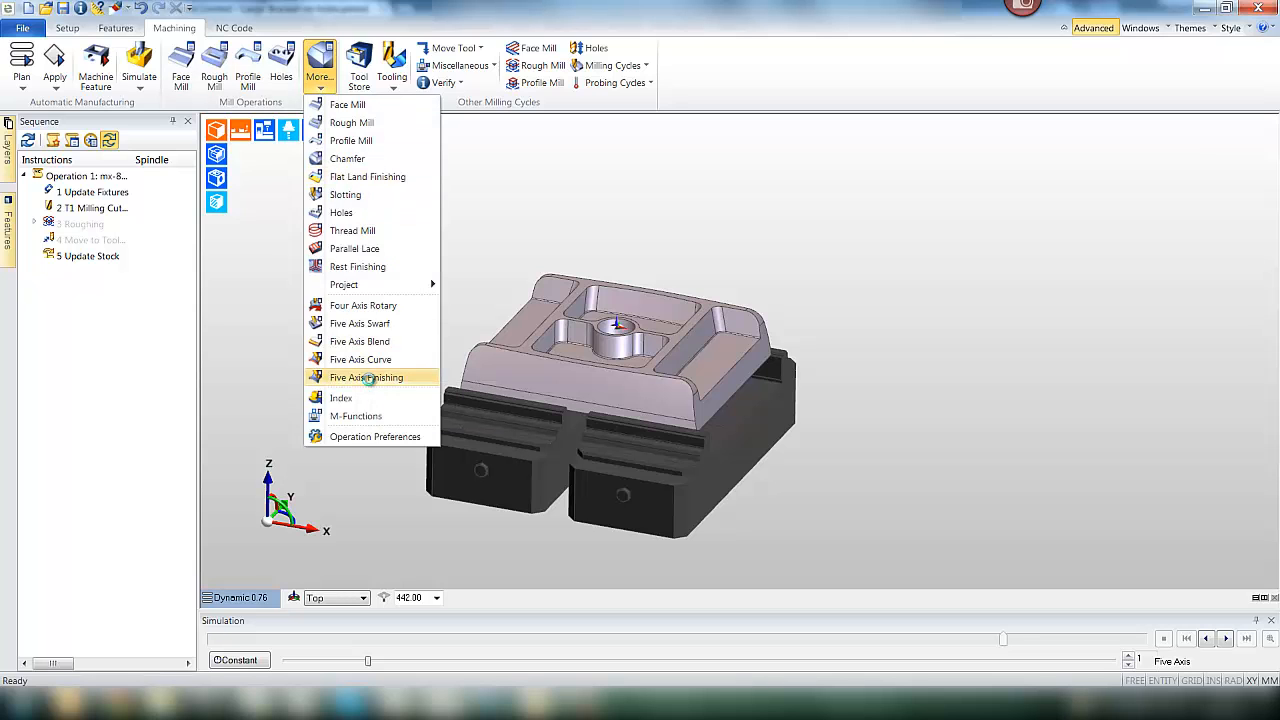
left_click(366, 377)
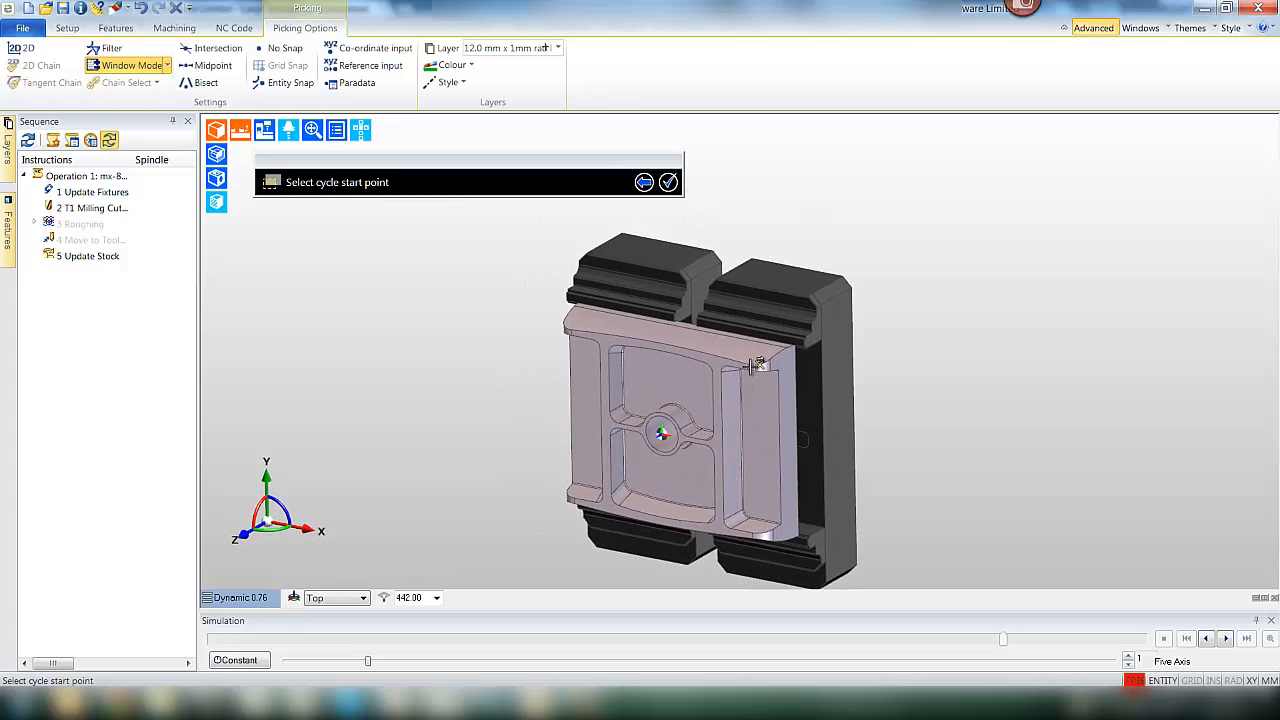
scroll("up", 3)
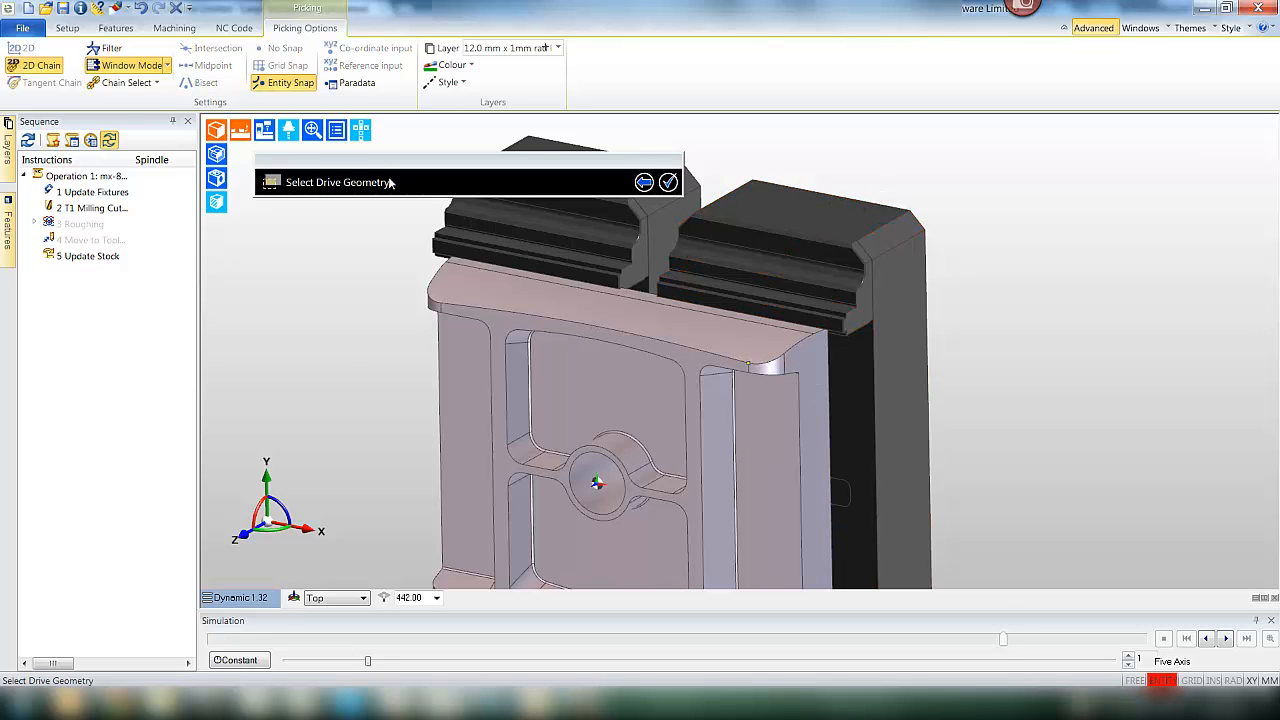
left_click(600, 320)
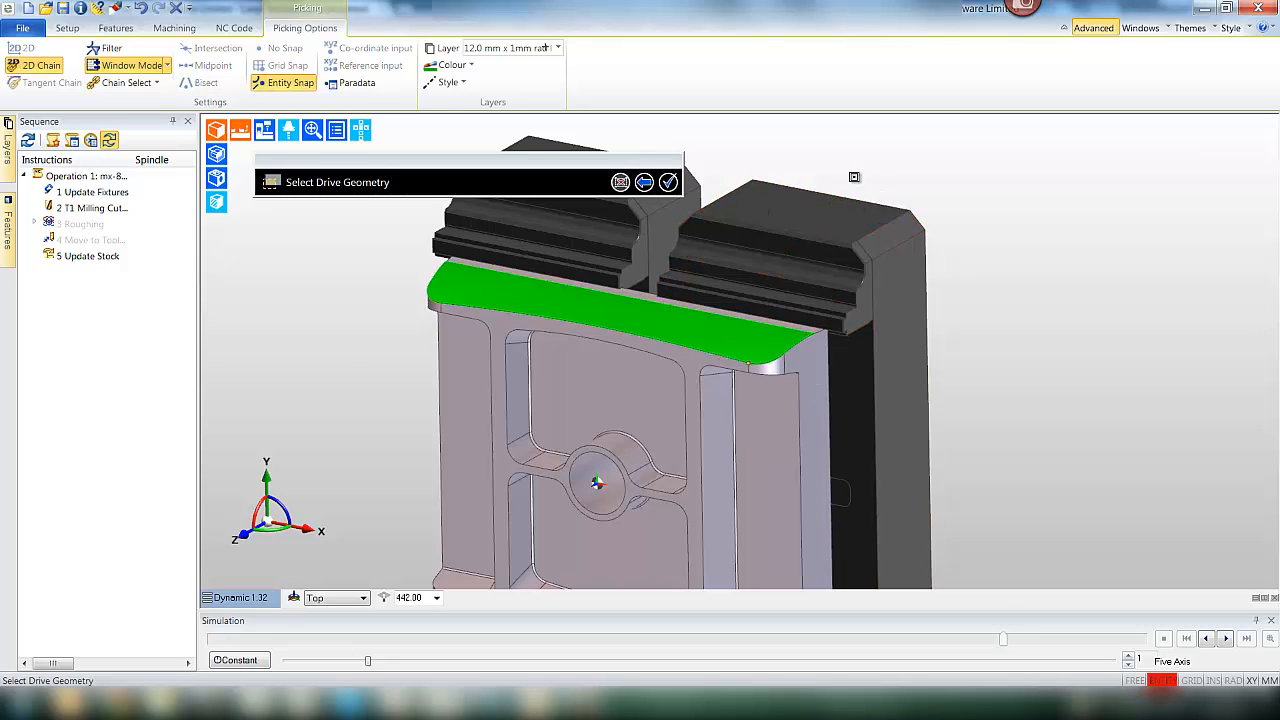
Step: Confirm the drive surface, set Angle In XY 90, Lead Lag 5, Lead Radius 5, and reach tooling
left_click(668, 182)
type("5")
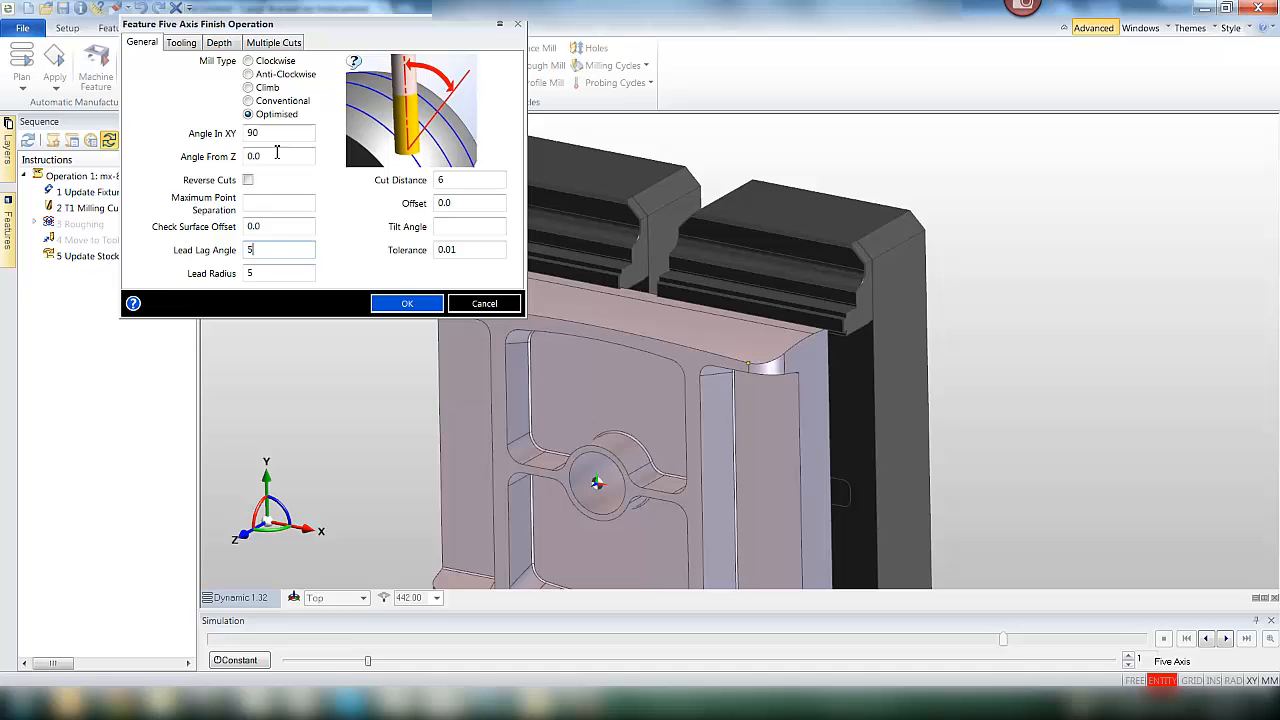
left_click(181, 42)
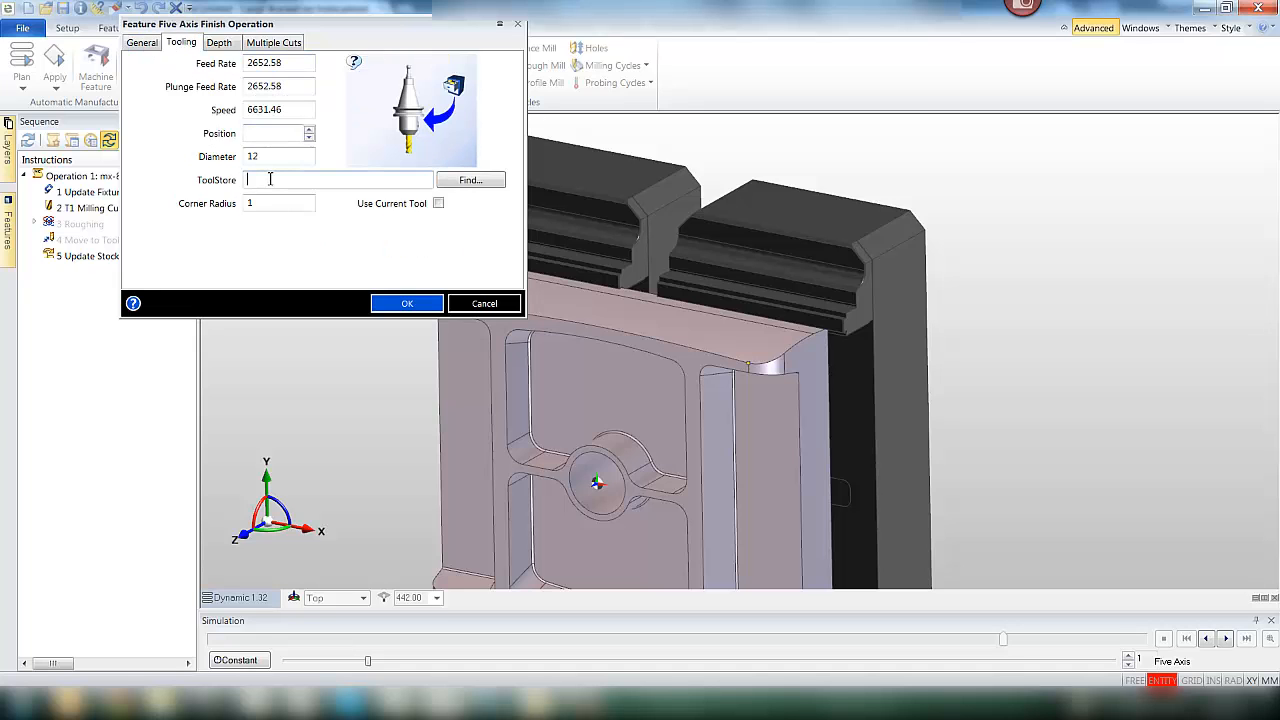
Step: Pick the 12.0 mm x 1mm rad End Mill from the toolstore at position 2, reviewing depth and multiple cuts
left_click(469, 180)
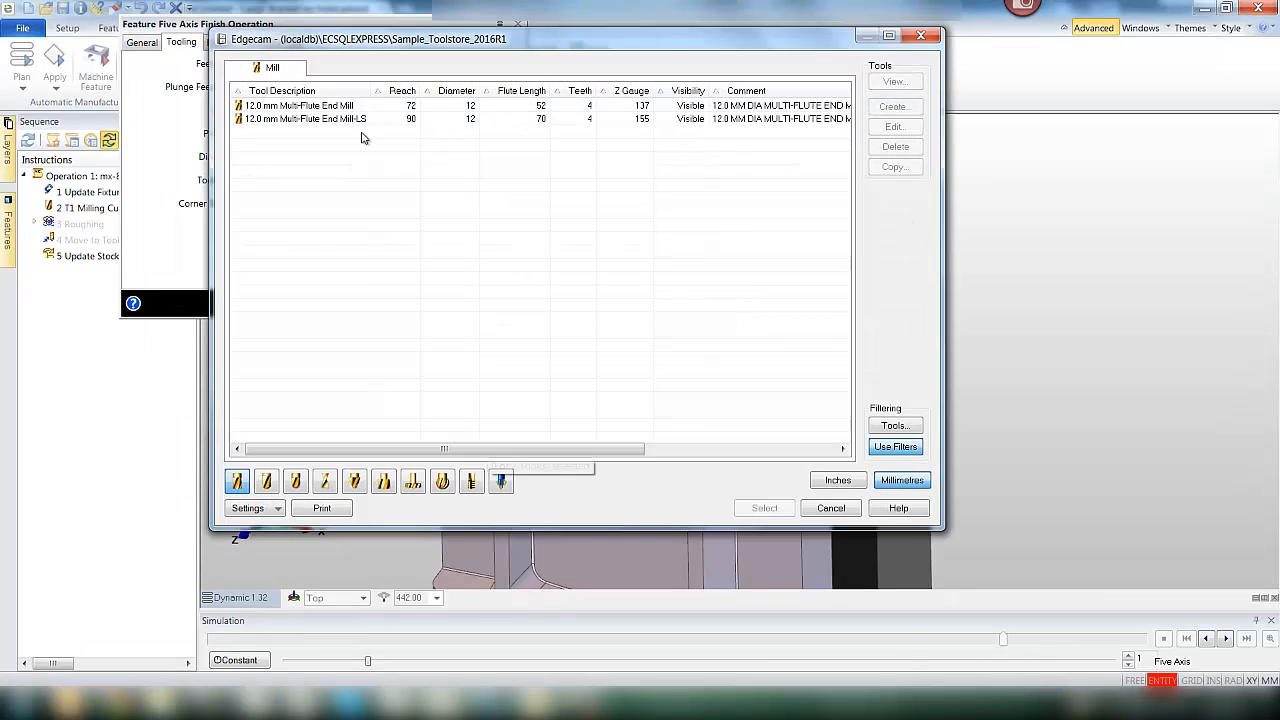
left_click(266, 481)
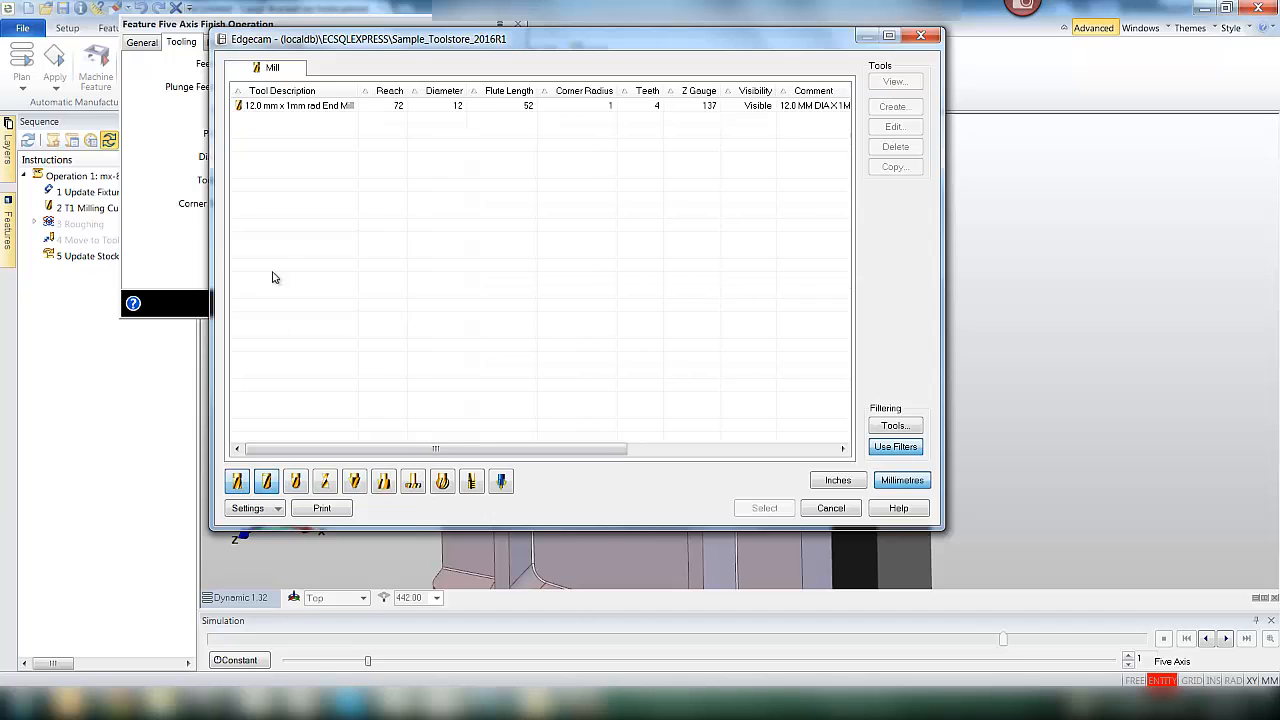
left_click(763, 508)
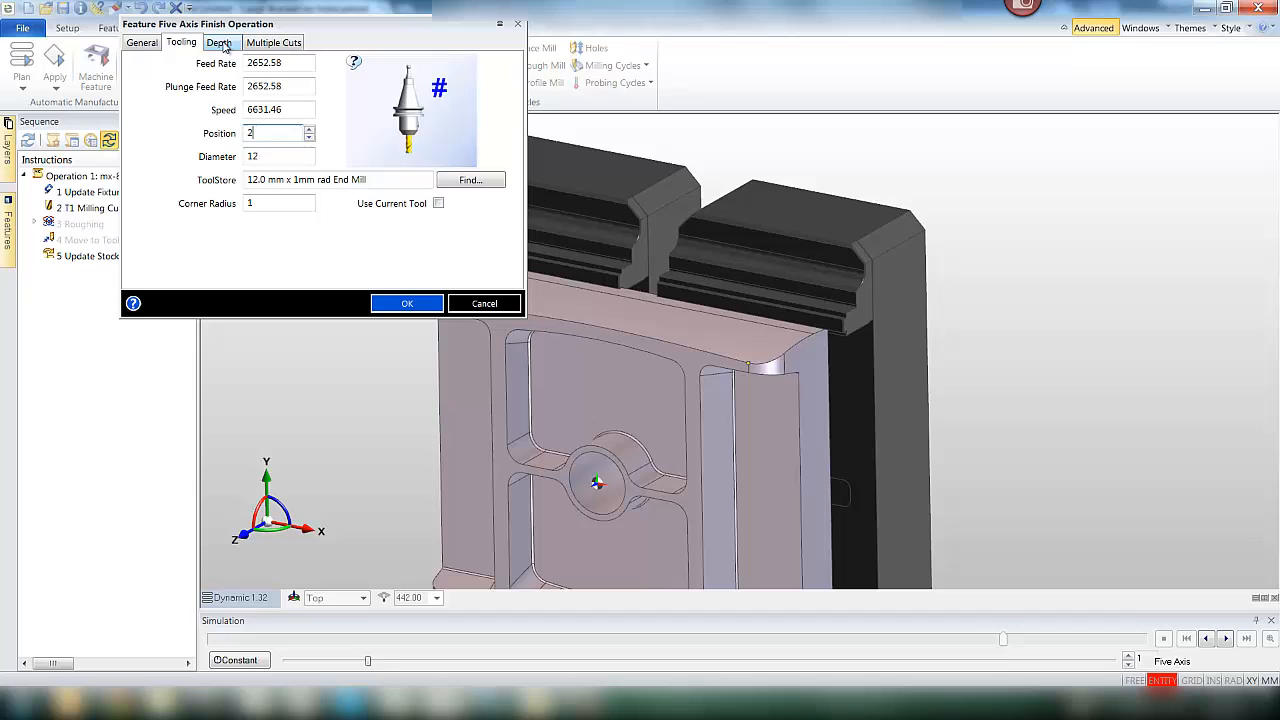
left_click(219, 42)
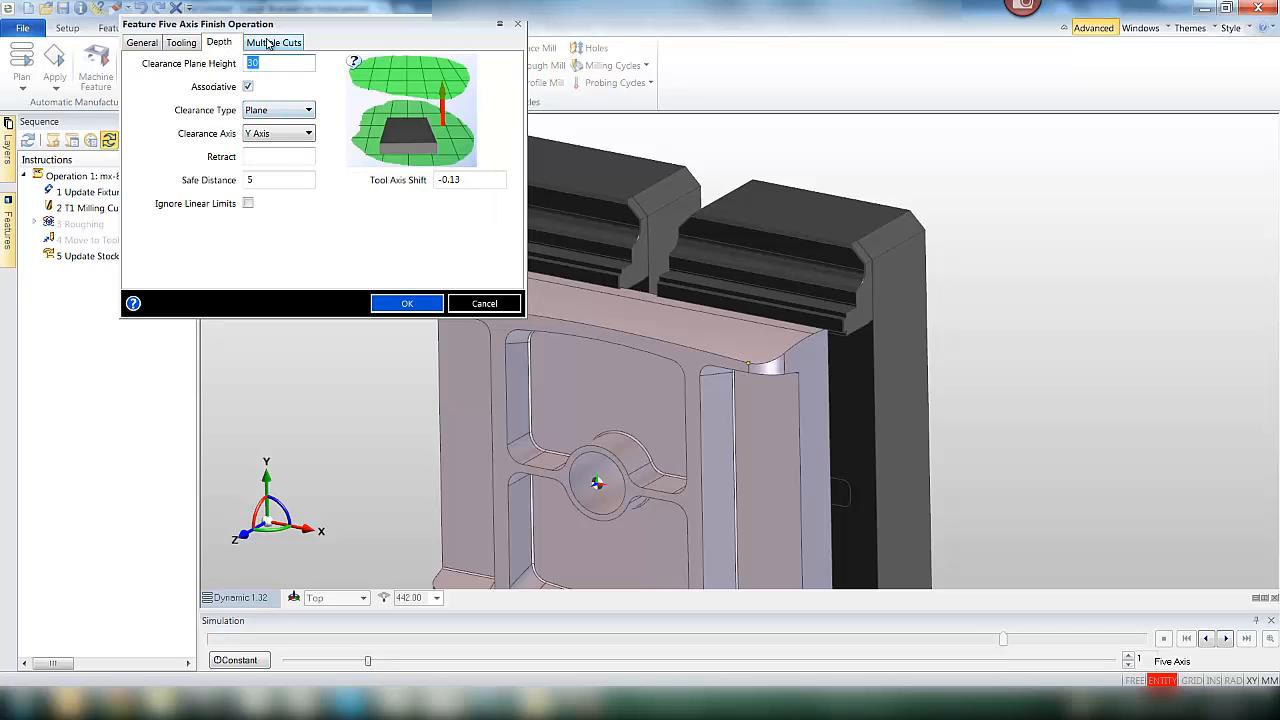
left_click(273, 42)
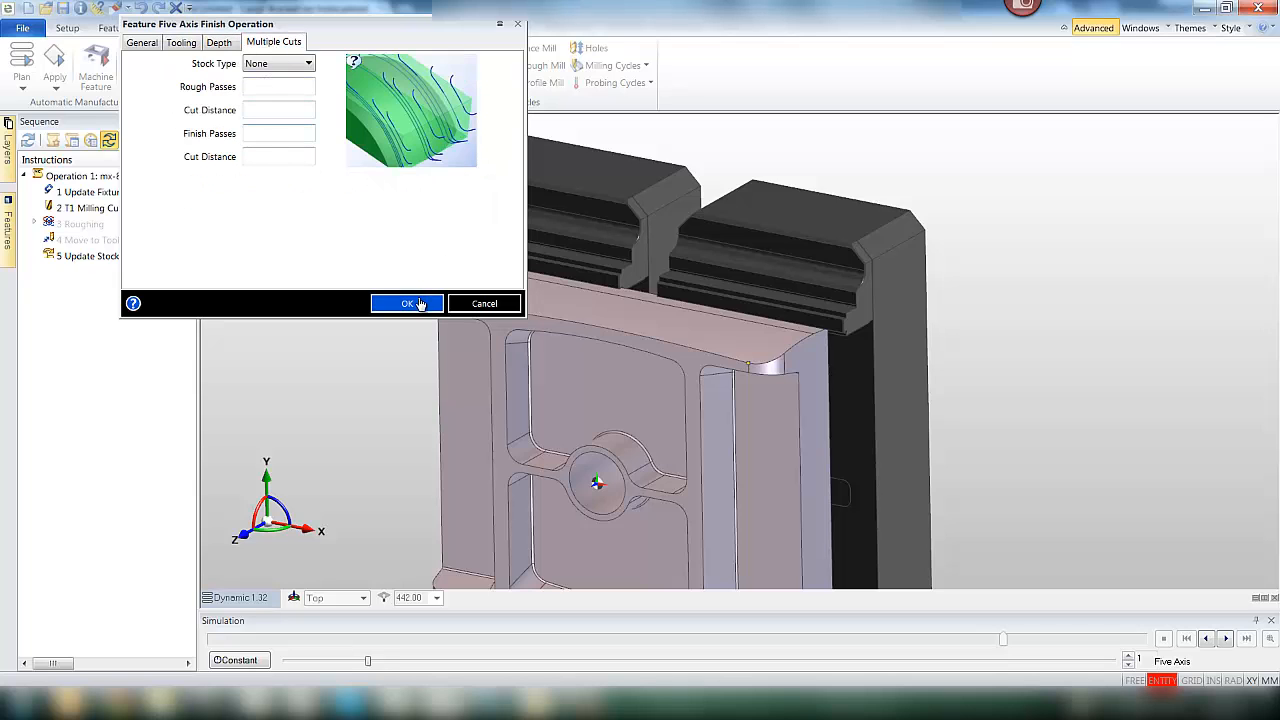
Step: Create the five-axis finish operation as sequence step 6 and switch to a front view
left_click(406, 303)
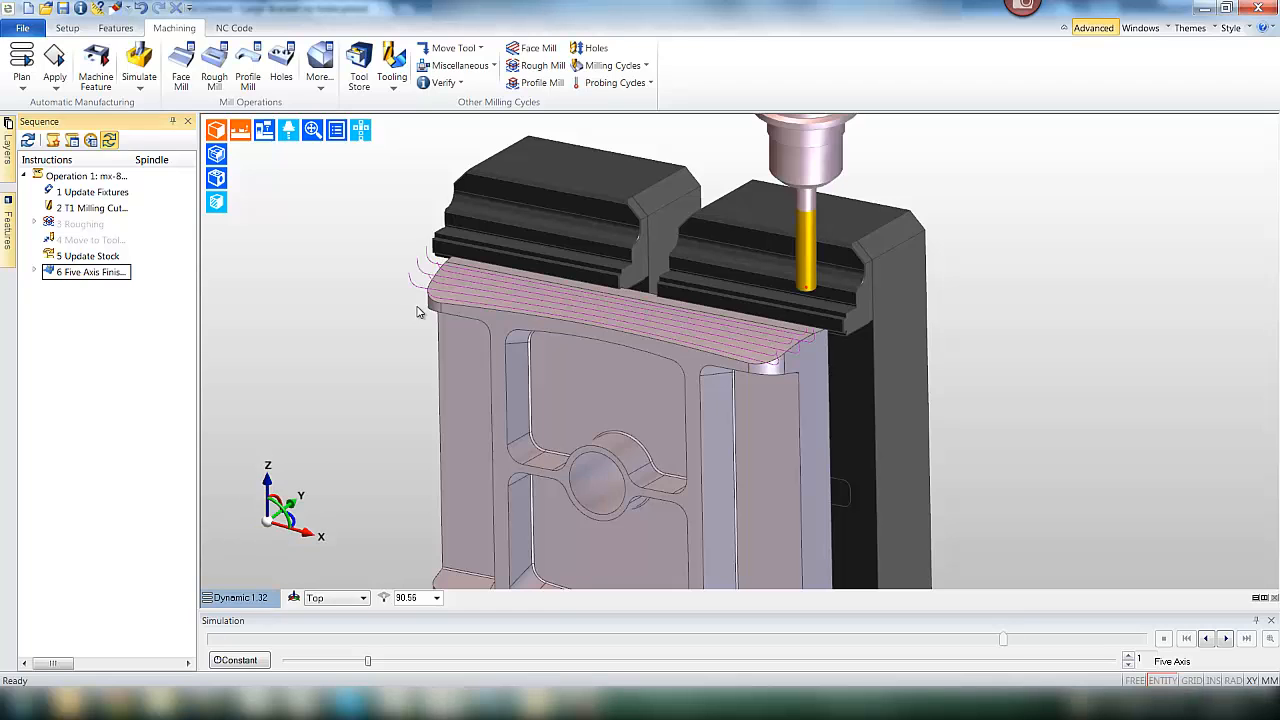
left_click(360, 130)
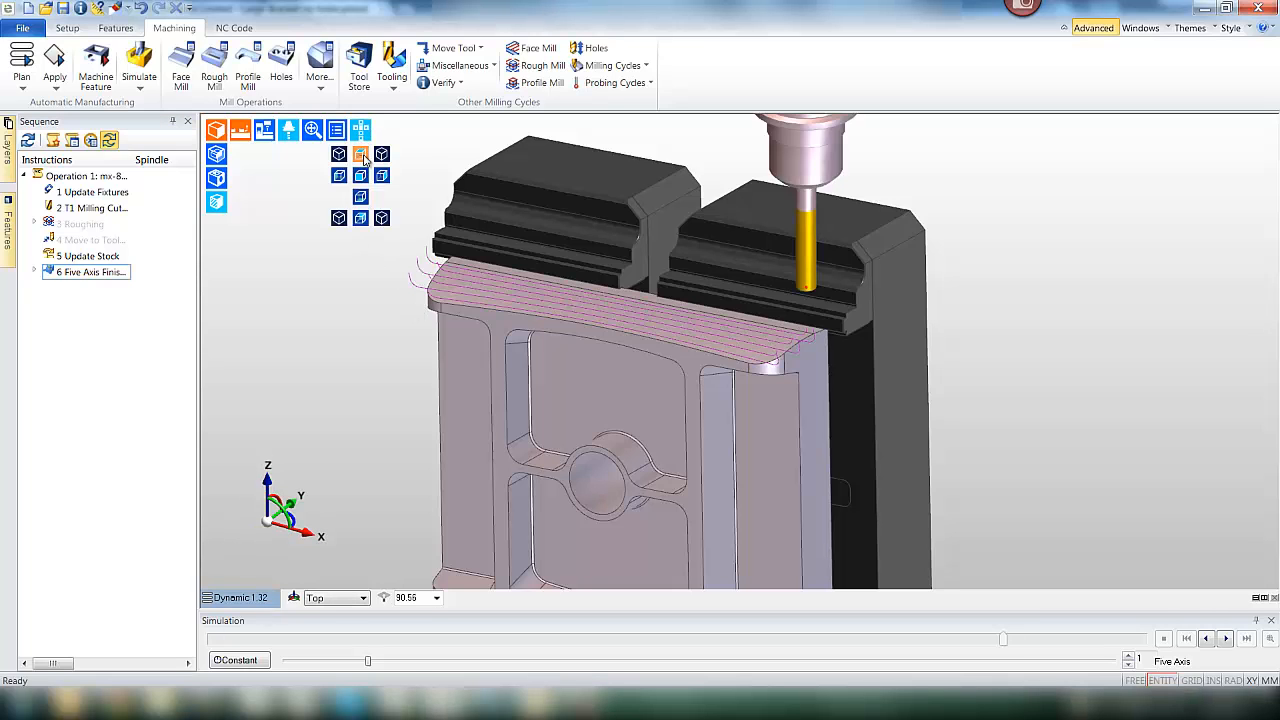
right_click(87, 272)
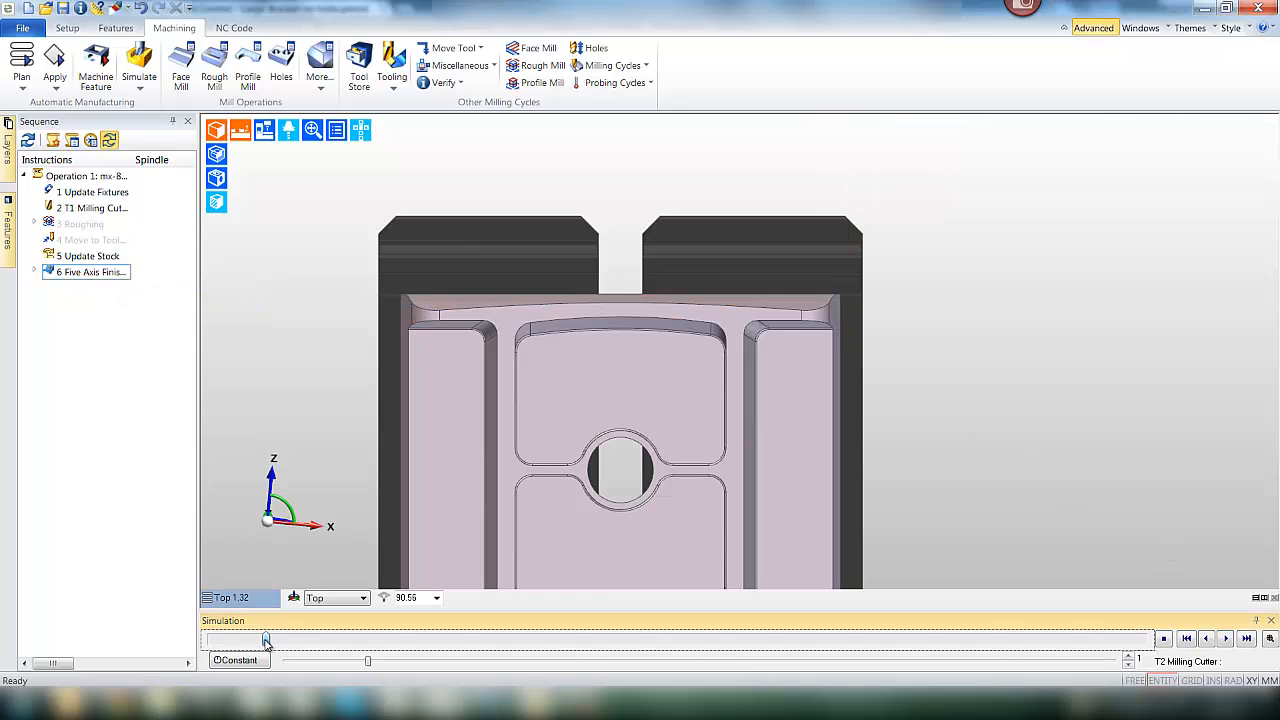
Step: Scrub the simulation until the tilted cutter travels along the bracket's curved top face
left_click_drag(265, 640, 558, 640)
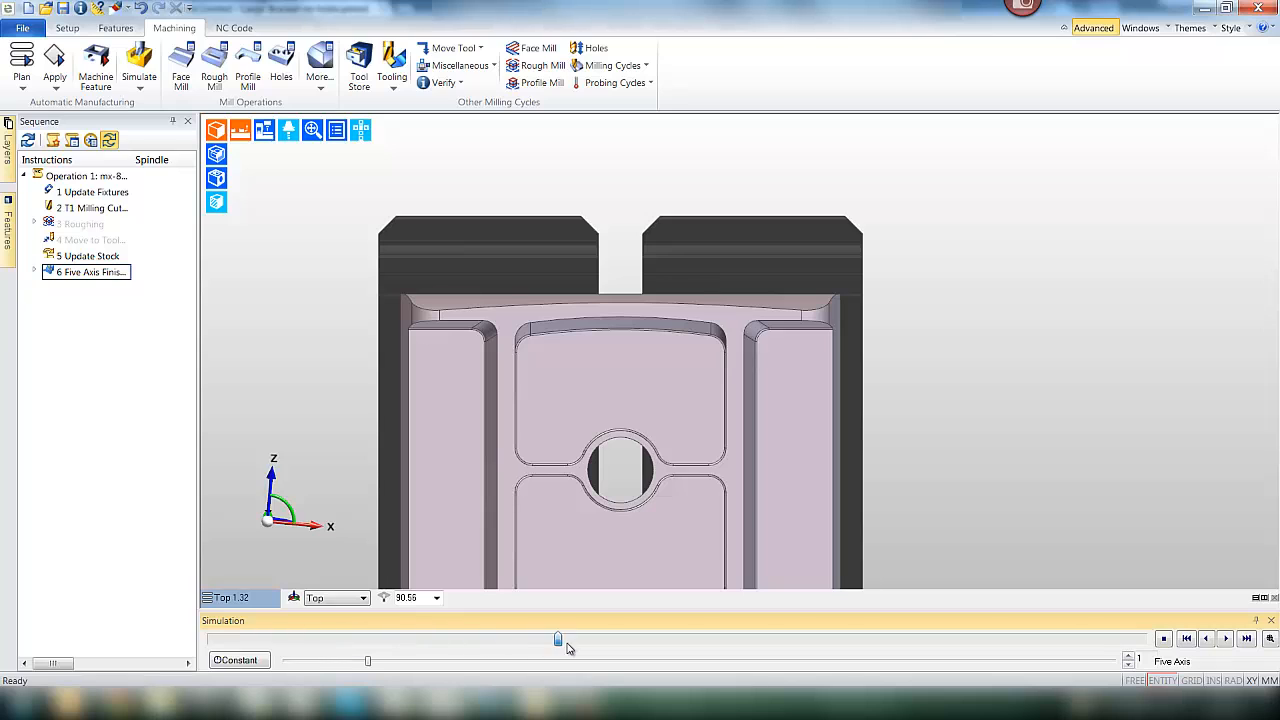
left_click_drag(558, 638, 778, 638)
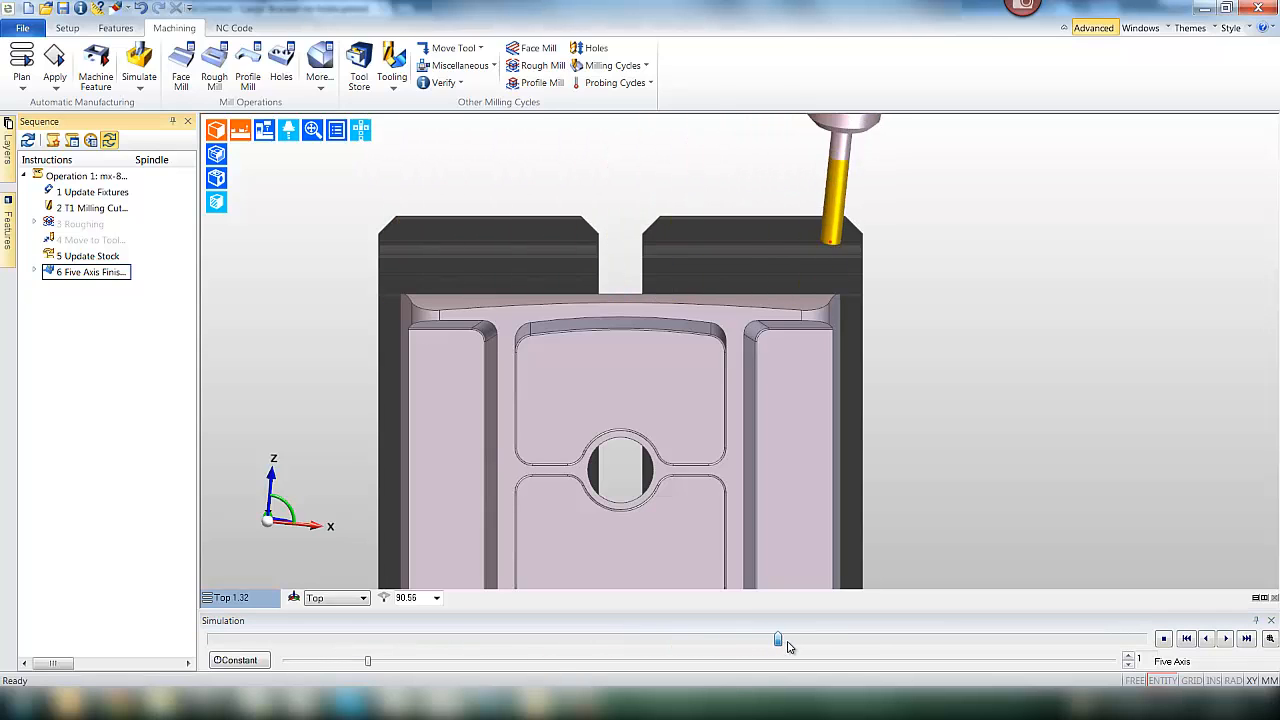
left_click_drag(778, 638, 883, 638)
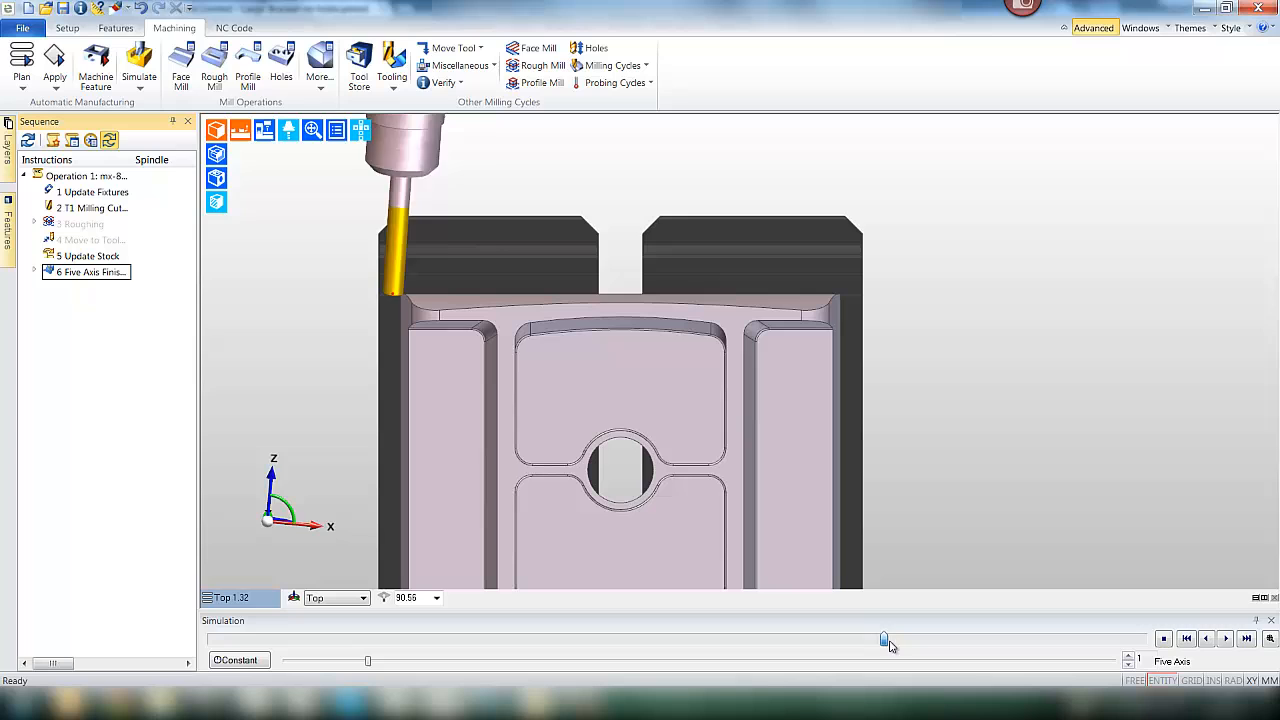